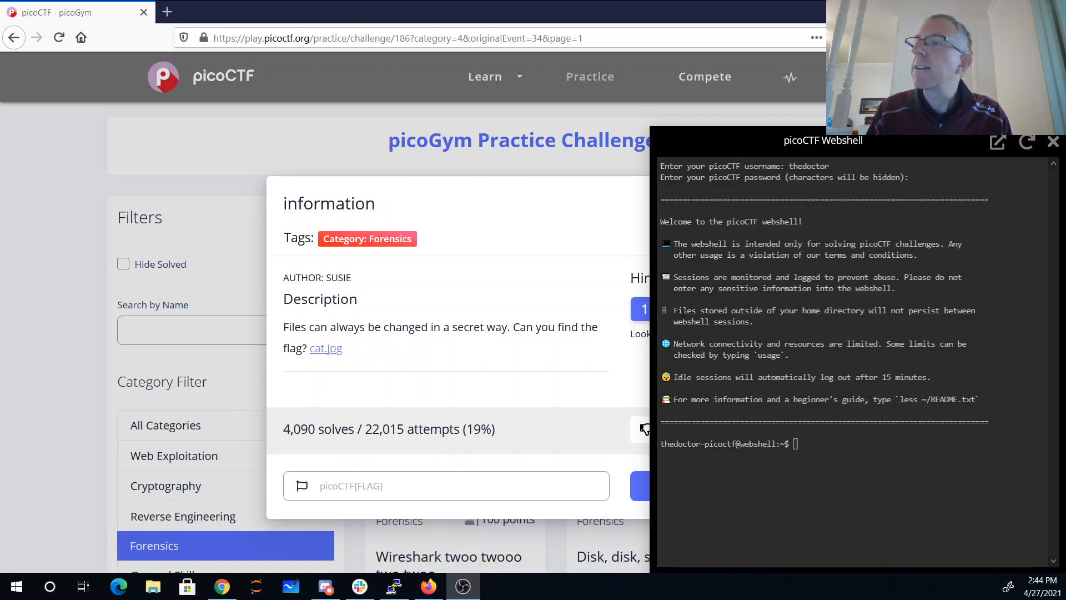
Download the challenge image cat.jpg from the picoCTF server with wget.
right_click(326, 347)
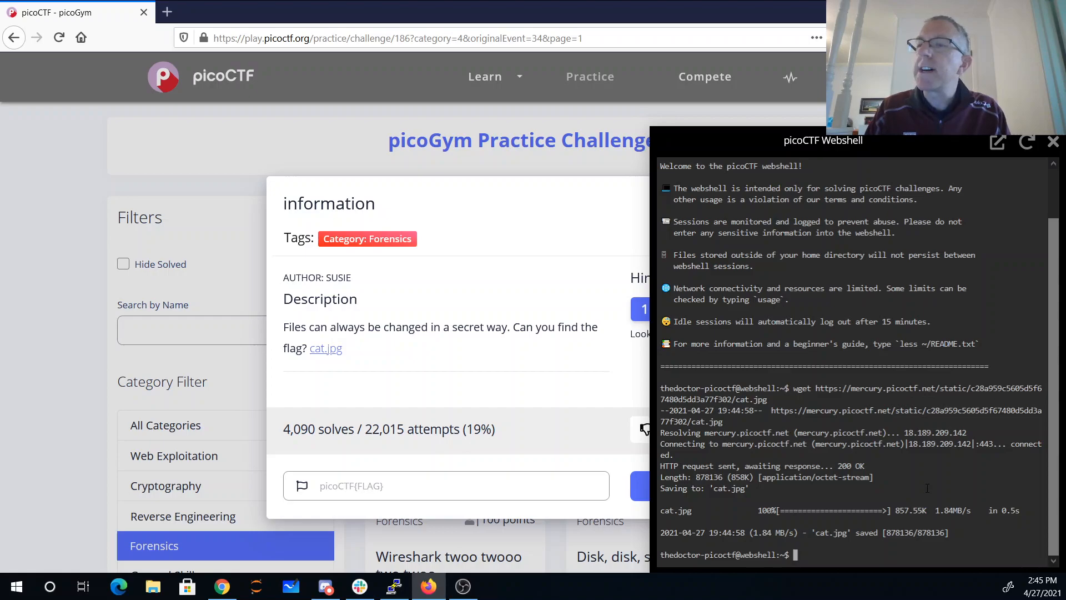
Run exiftool on cat.jpg to list its metadata, revealing the encoded License field.
type("exit")
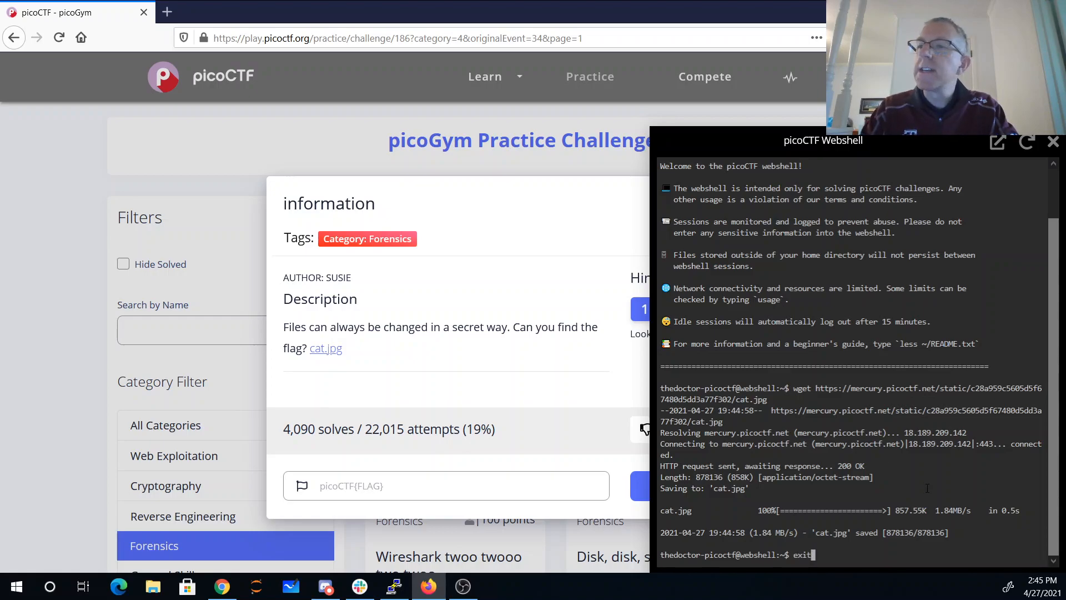
type("exiftool")
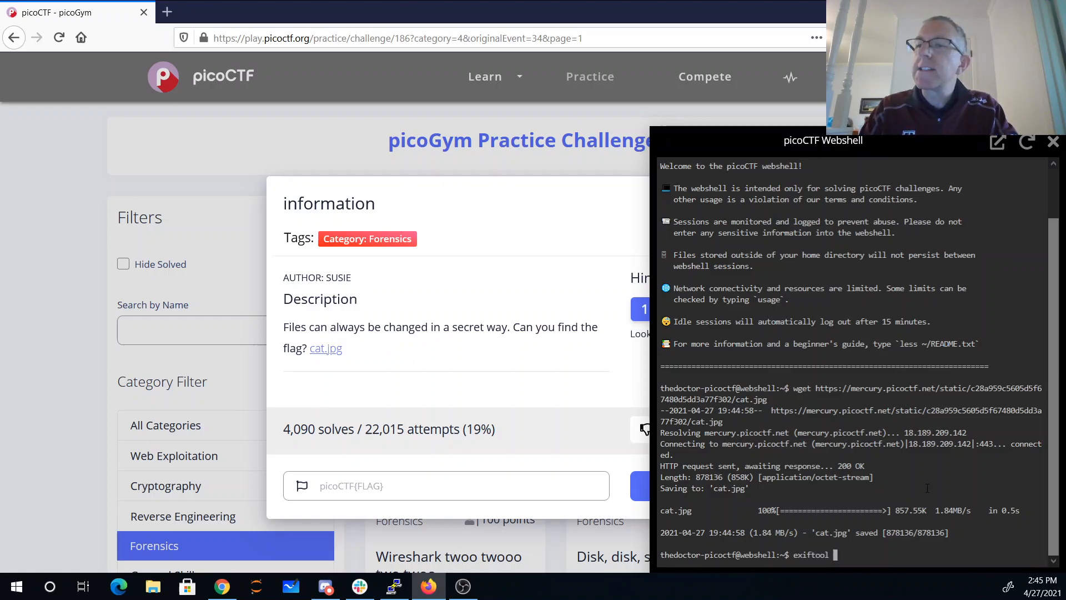
type("cat.jpg")
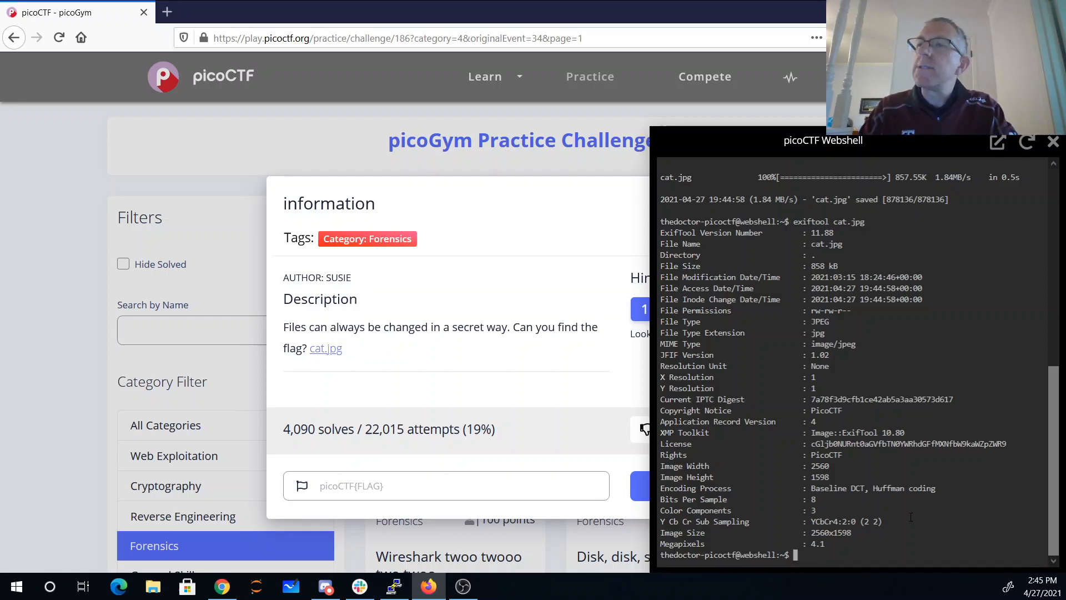
type("exiftool cat.jpg | f")
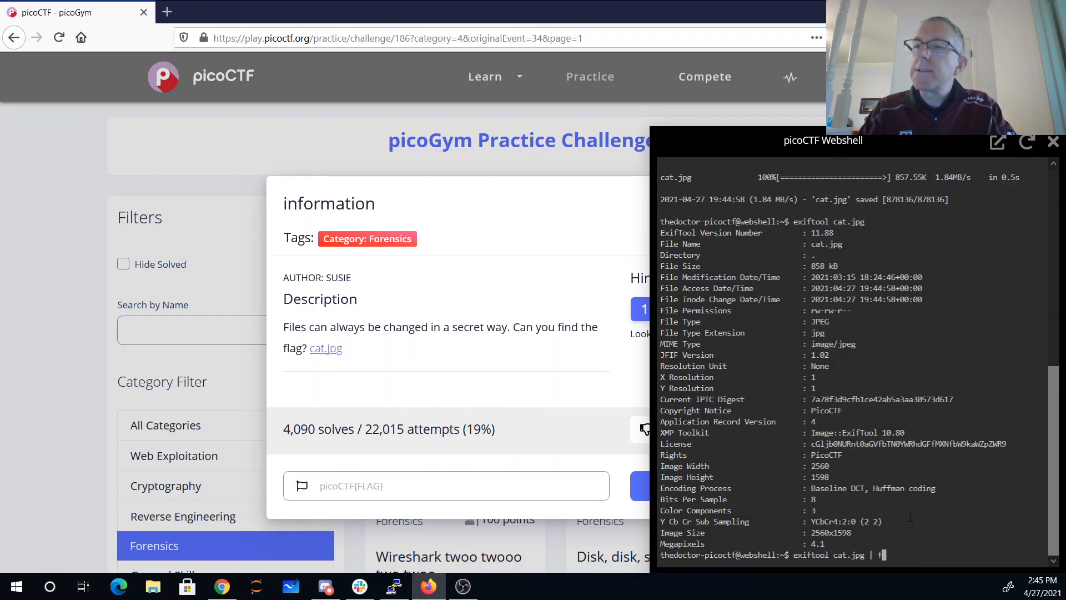
Filter the exiftool output with grep License to show only the License line.
type("grep License | sed -e '")
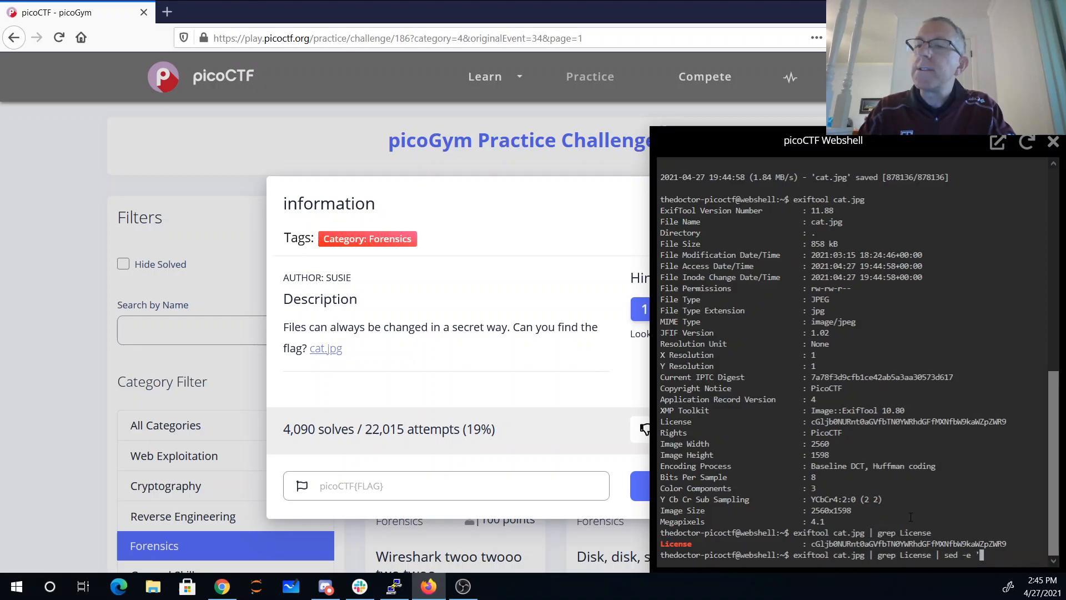
Pipe the License line into sed -e 's/.*: /', which fails with an unterminated s command.
type("s/.*:")
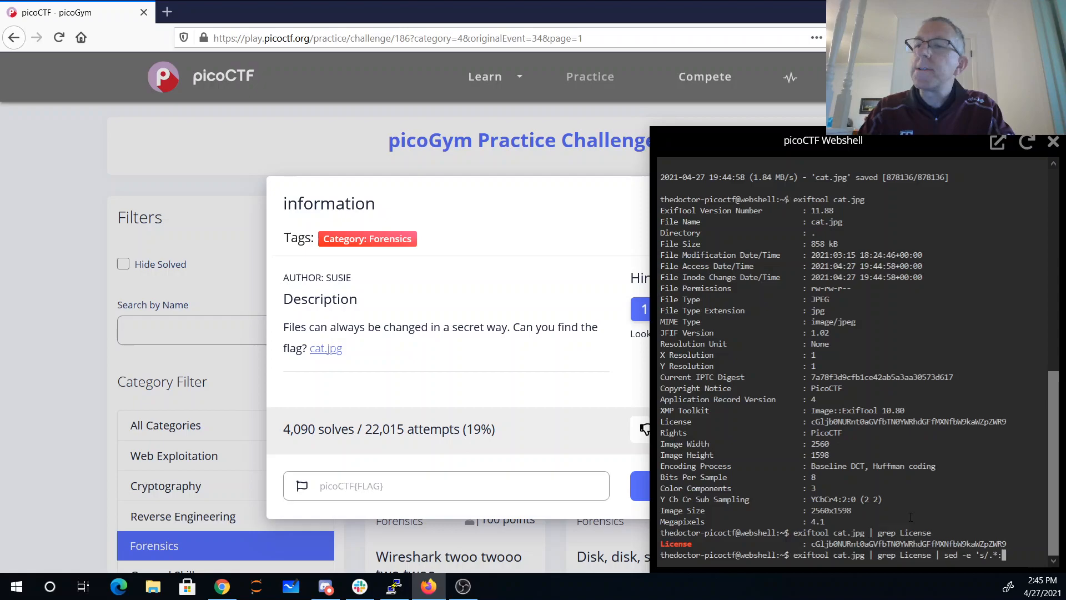
type("/'")
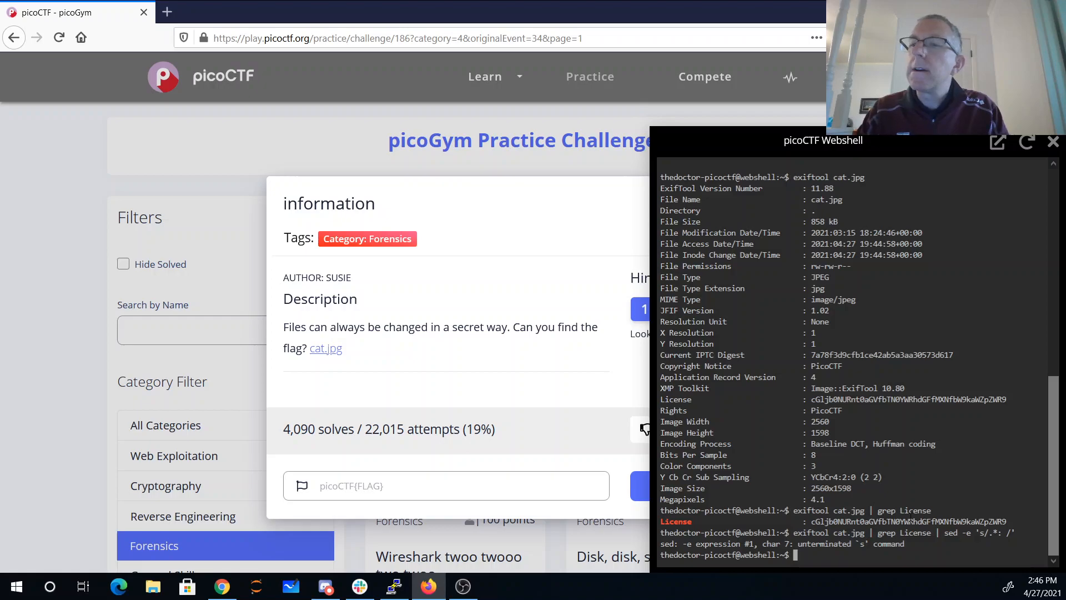
type("exiftool cat.jpg | grep License | sed -e 's/.*: /")
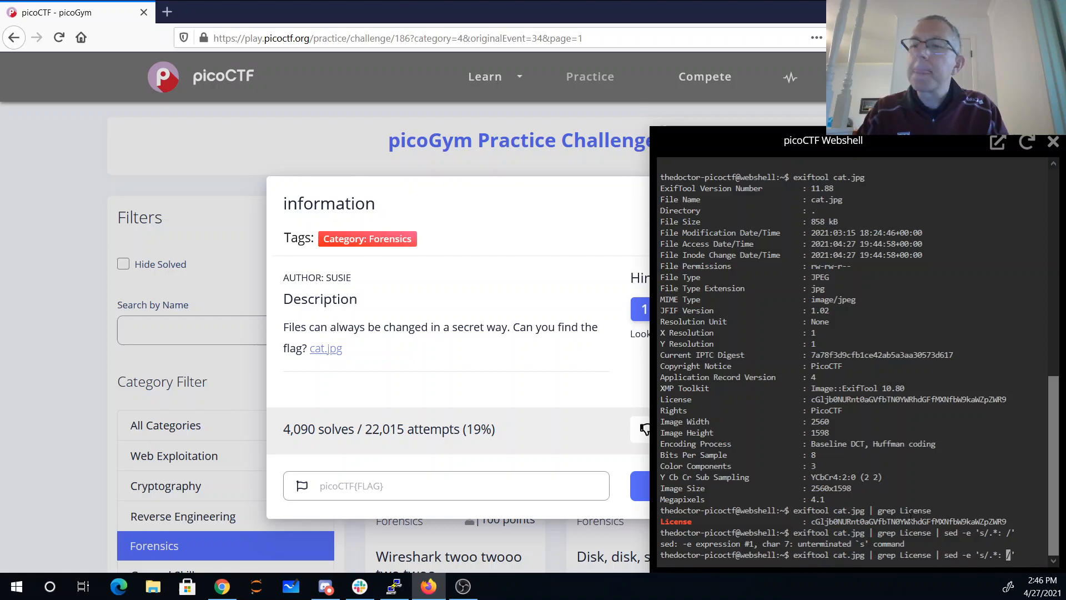